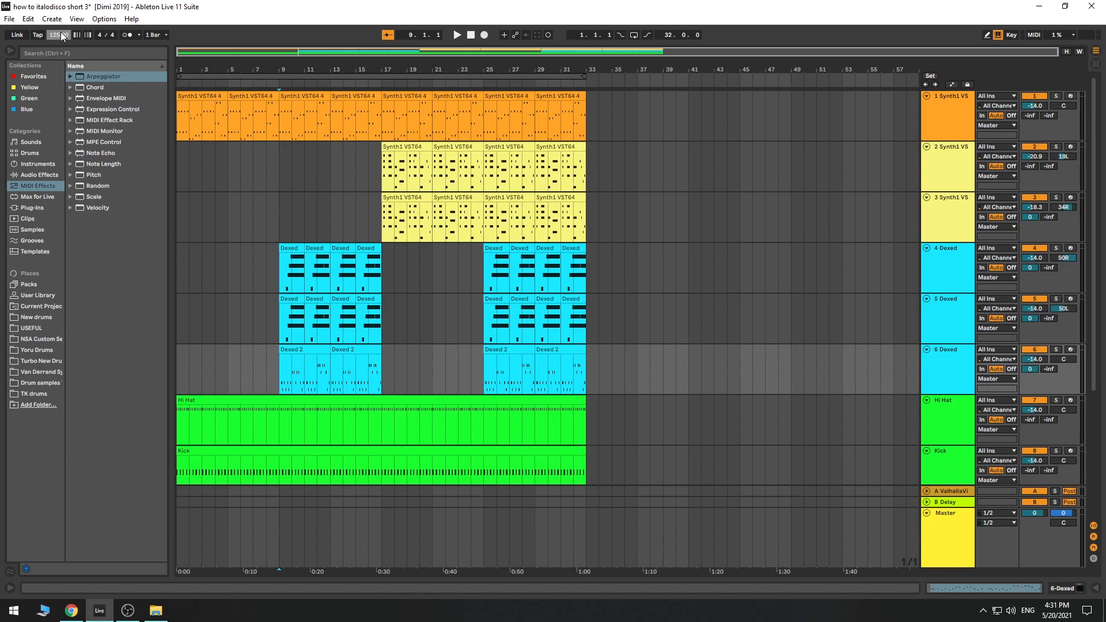
Scroll down the set toward the Synth1 bass track's Arpeggiator.
scroll(down, 3)
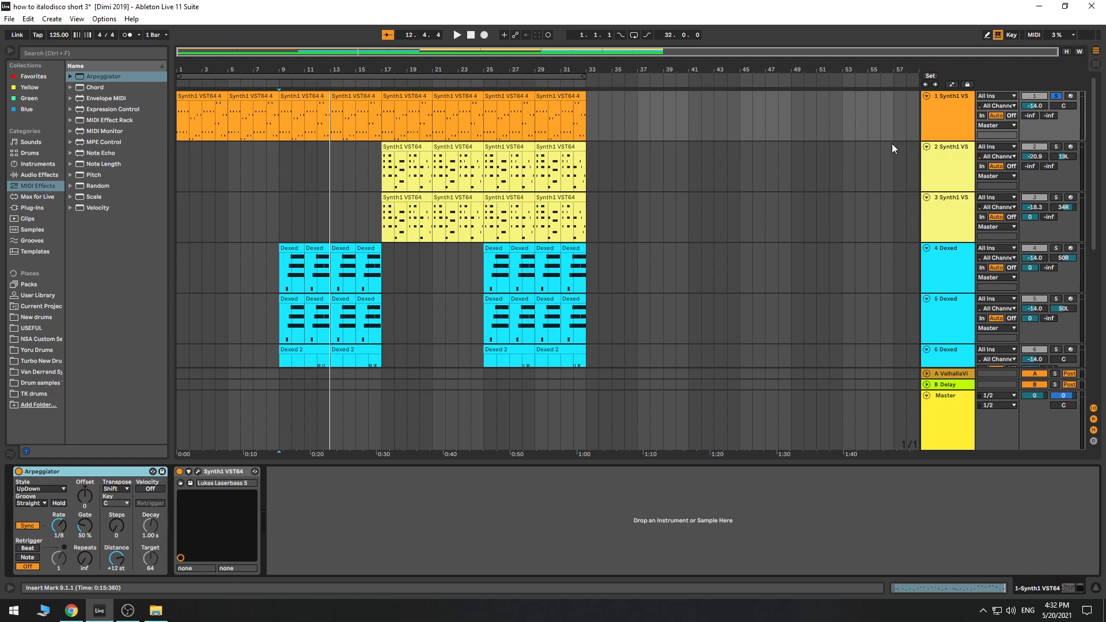
Arm the Synth1 bass track and switch its Arpeggiator device off.
click(1069, 95)
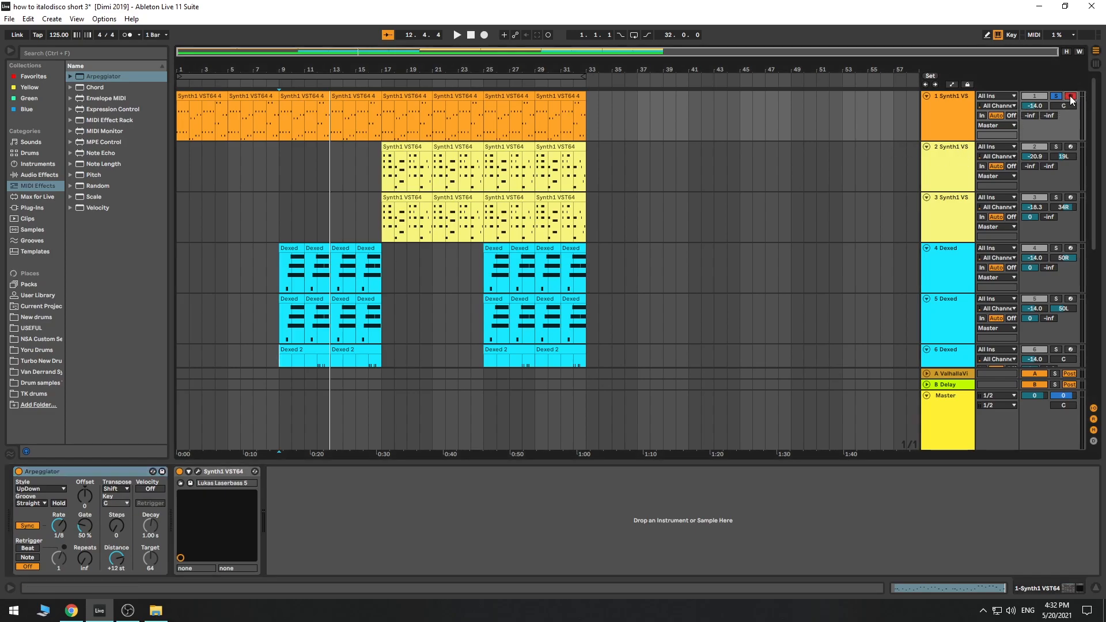
click(58, 502)
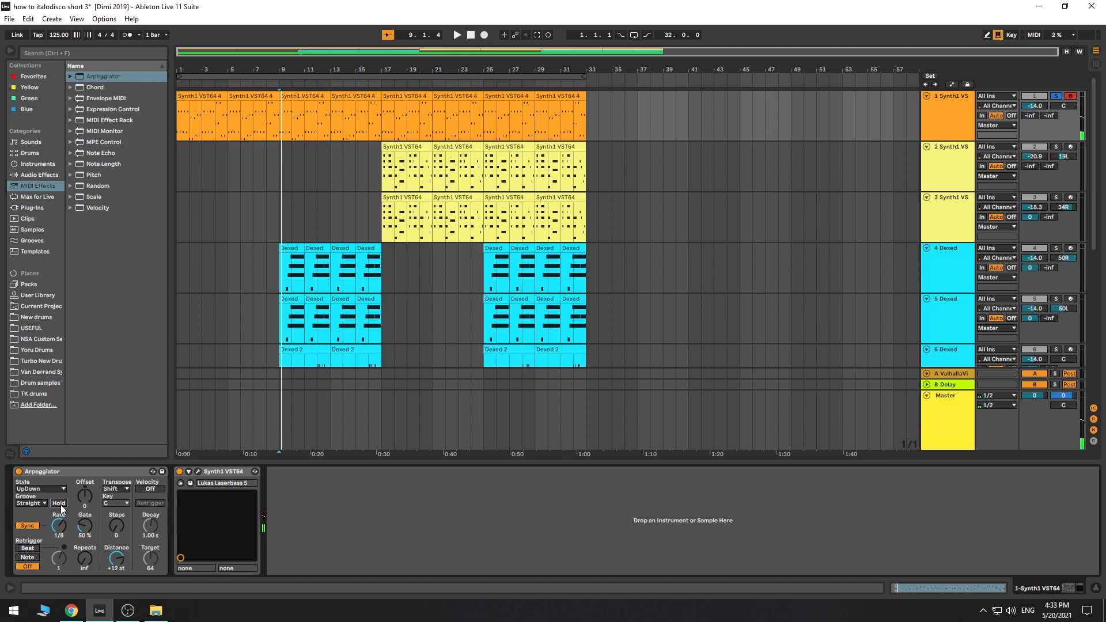
click(59, 502)
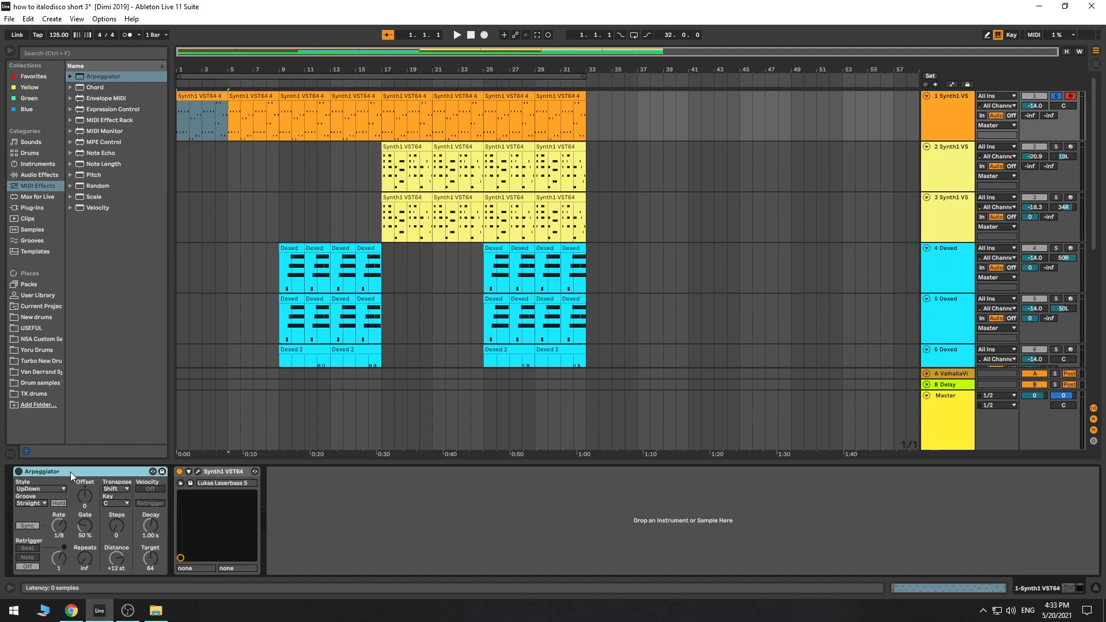
View the Snare track's drum kit samples, then solo the Hi Hat track.
scroll(down, 3)
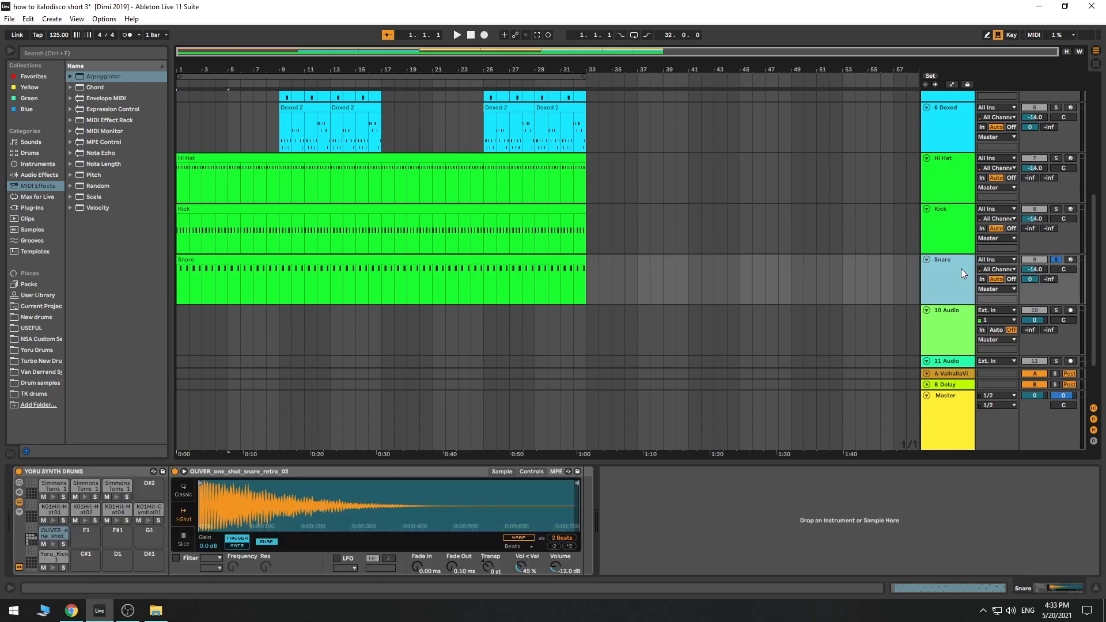
click(1069, 259)
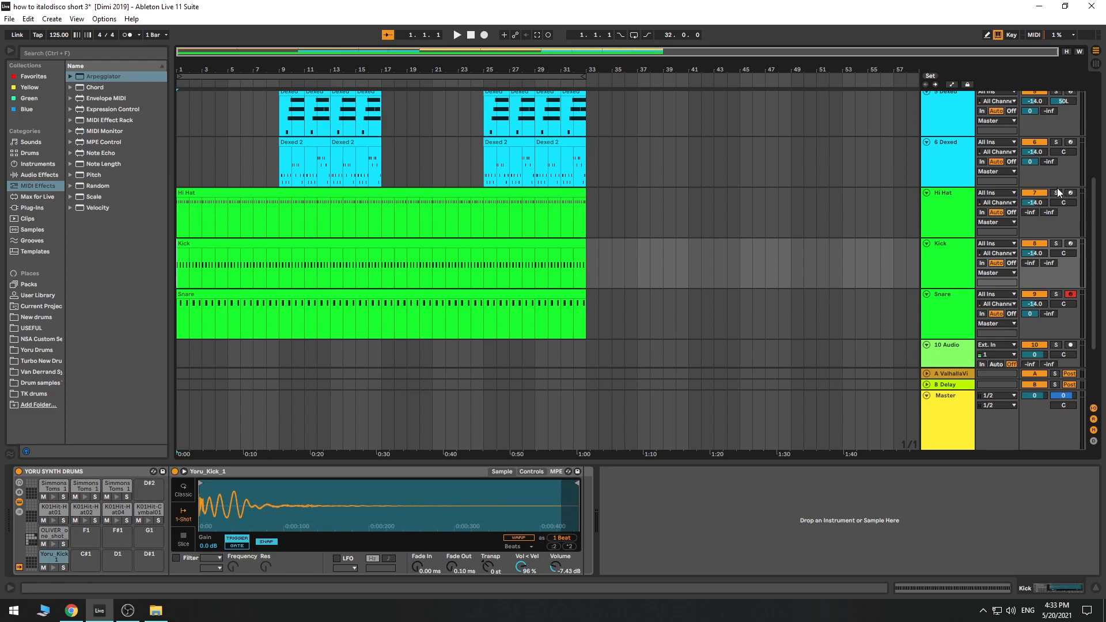
click(458, 34)
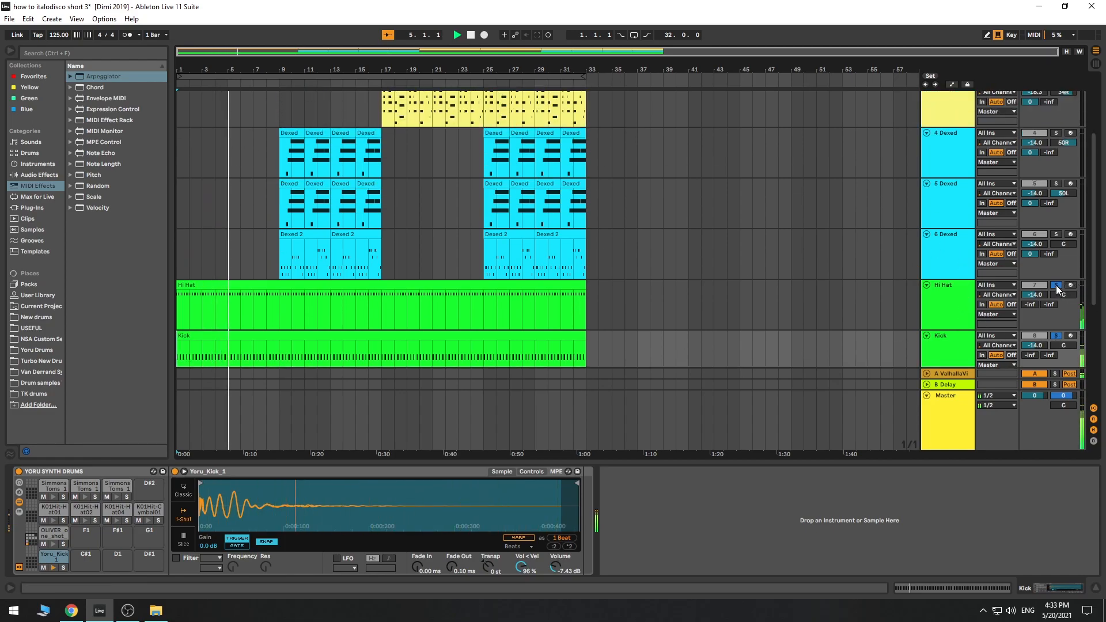
Solo the Hi Hat track to hear it during playback.
click(1055, 285)
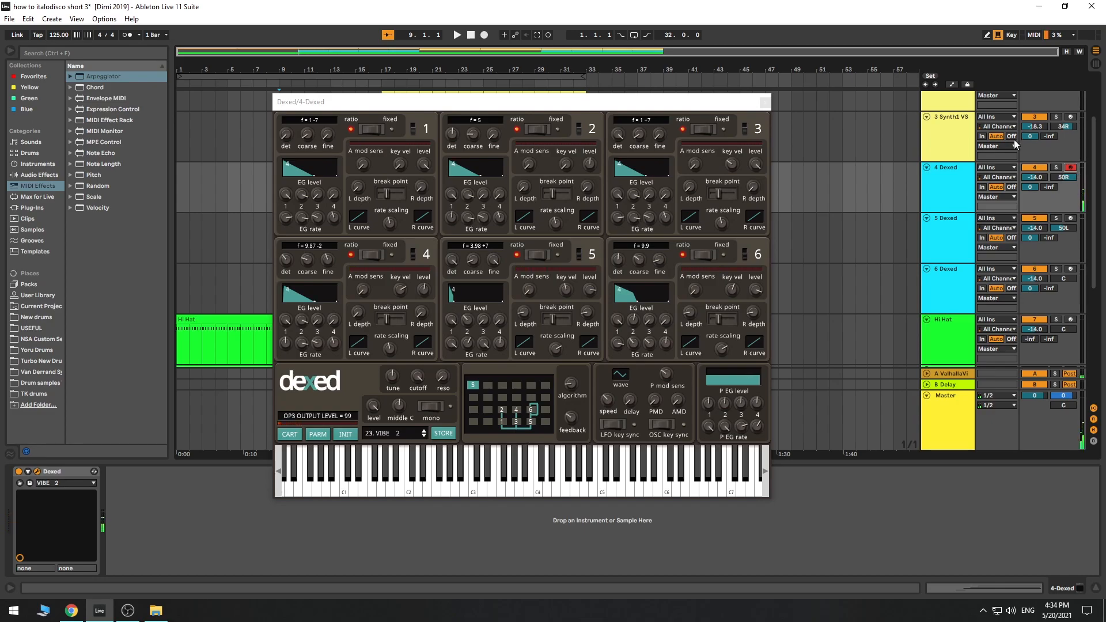
Close the Dexed synth editor and solo the 5 Dexed melody track.
click(764, 102)
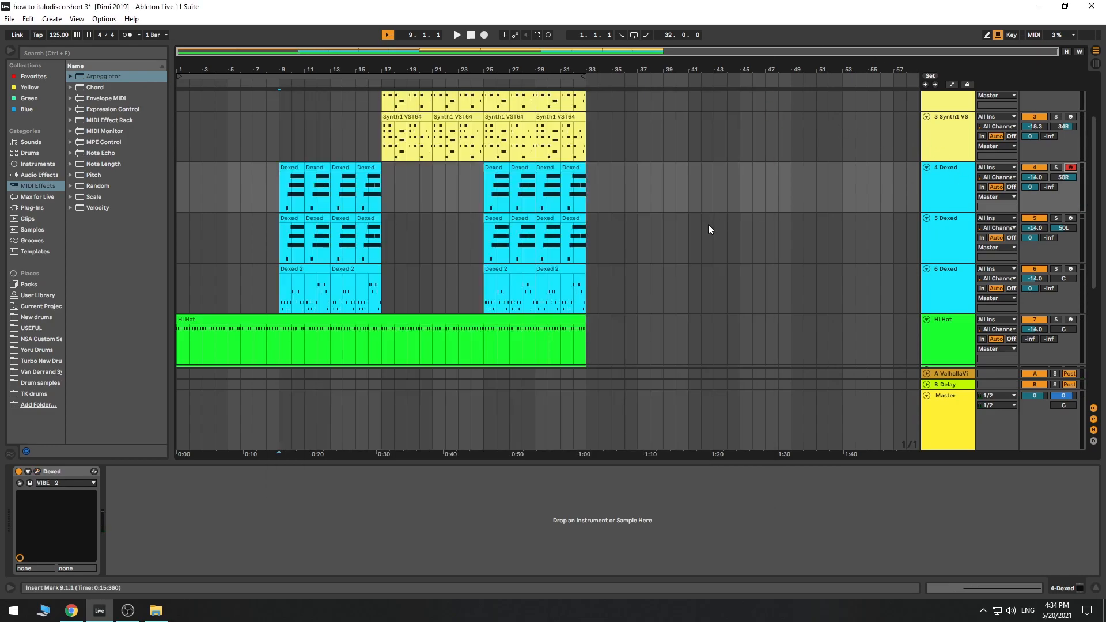
mouse_move(899, 204)
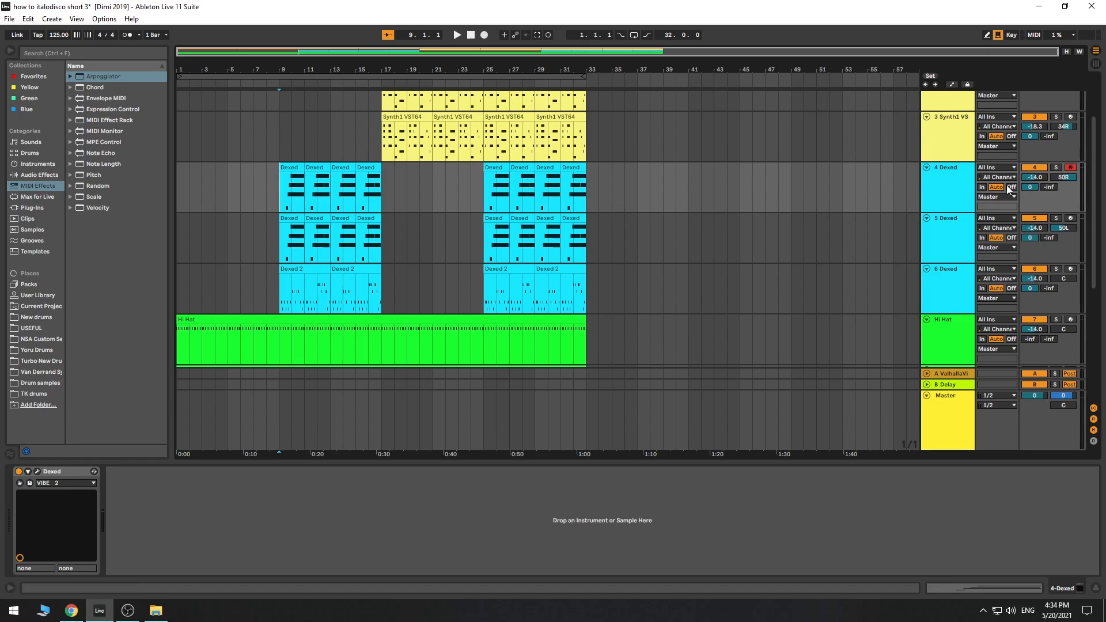
click(457, 35)
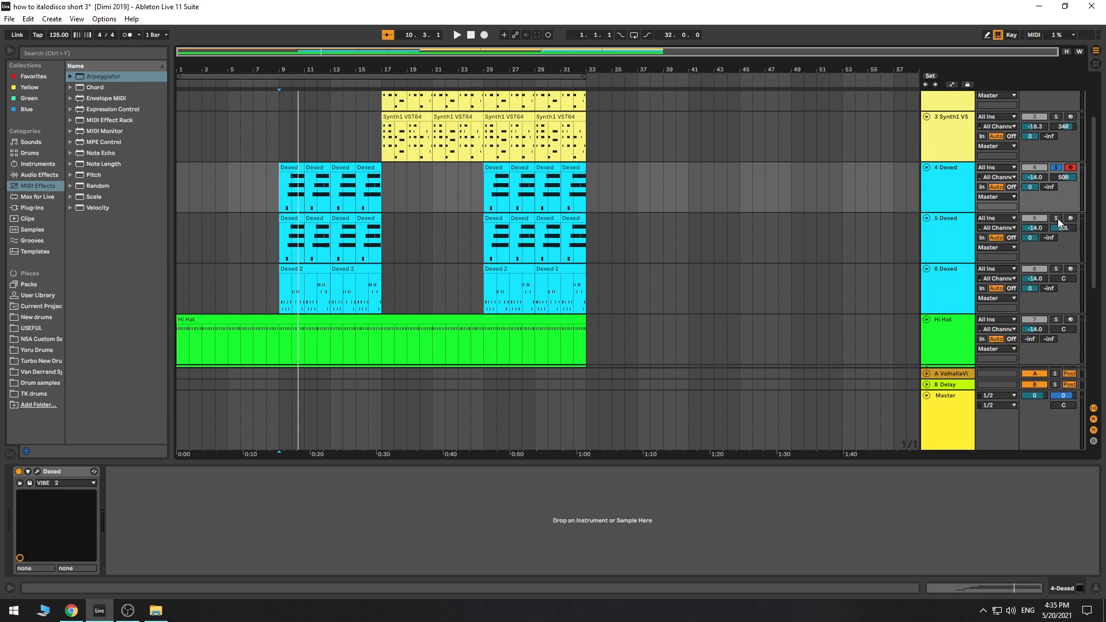
click(457, 34)
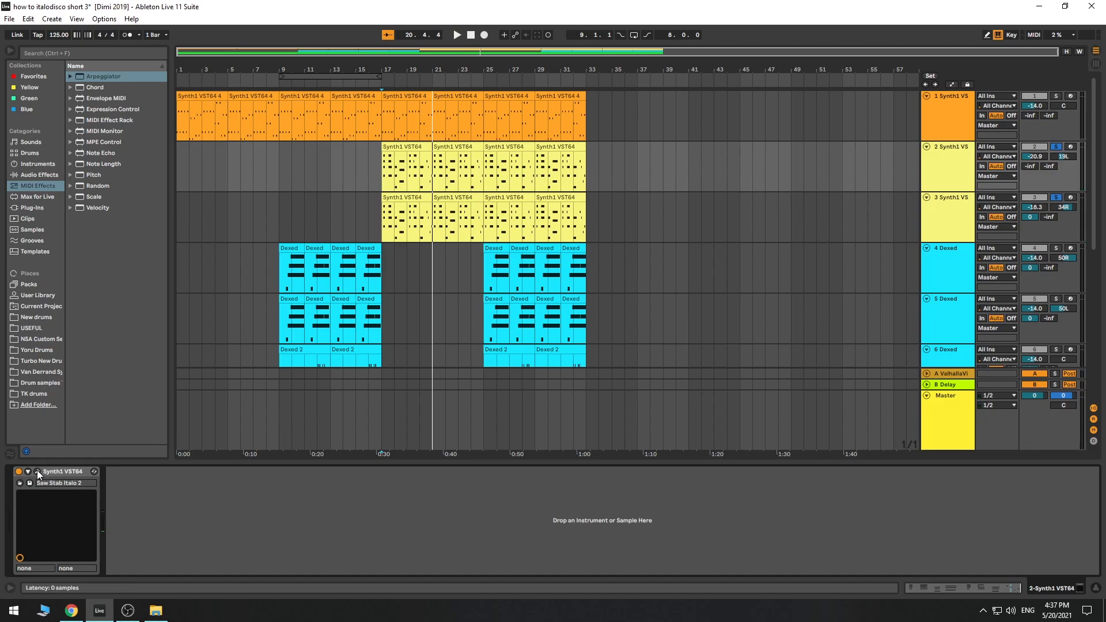
click(37, 471)
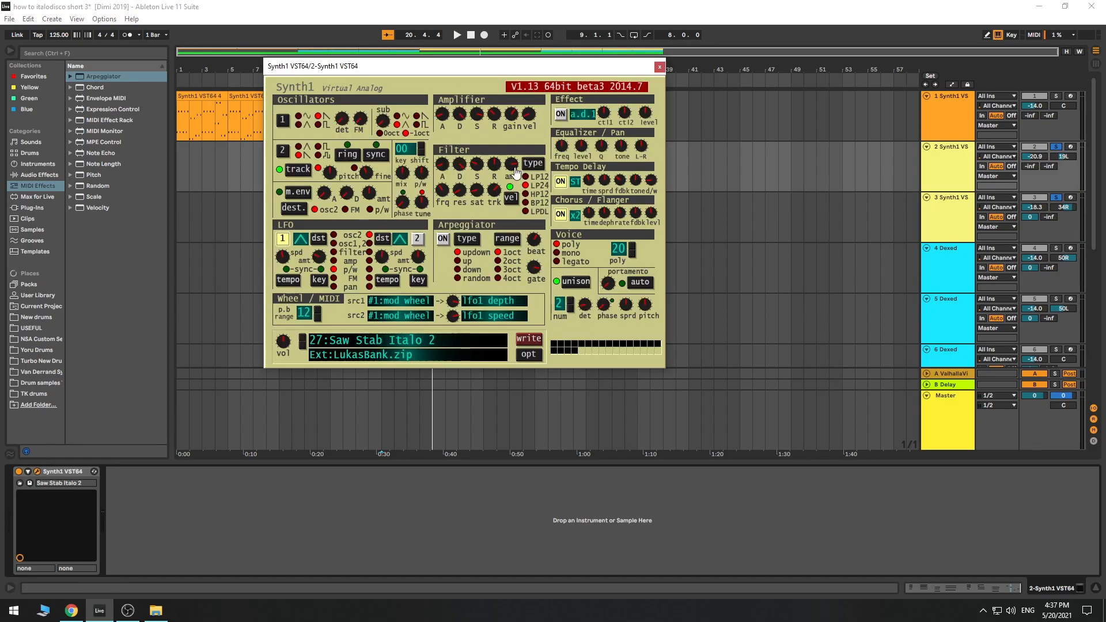
click(659, 67)
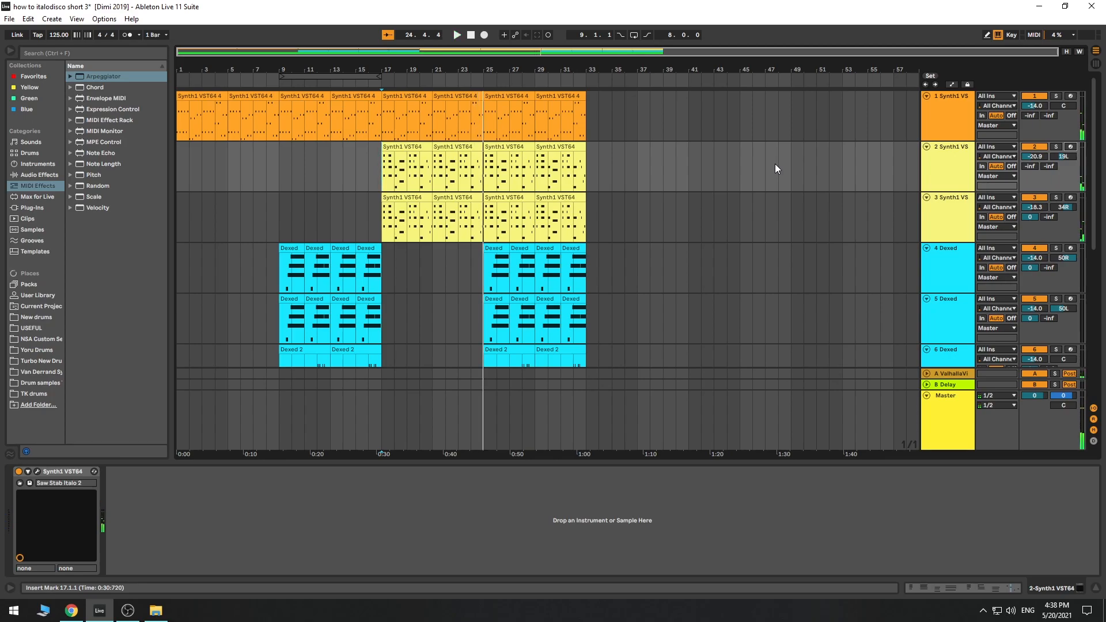
scroll(down, 3)
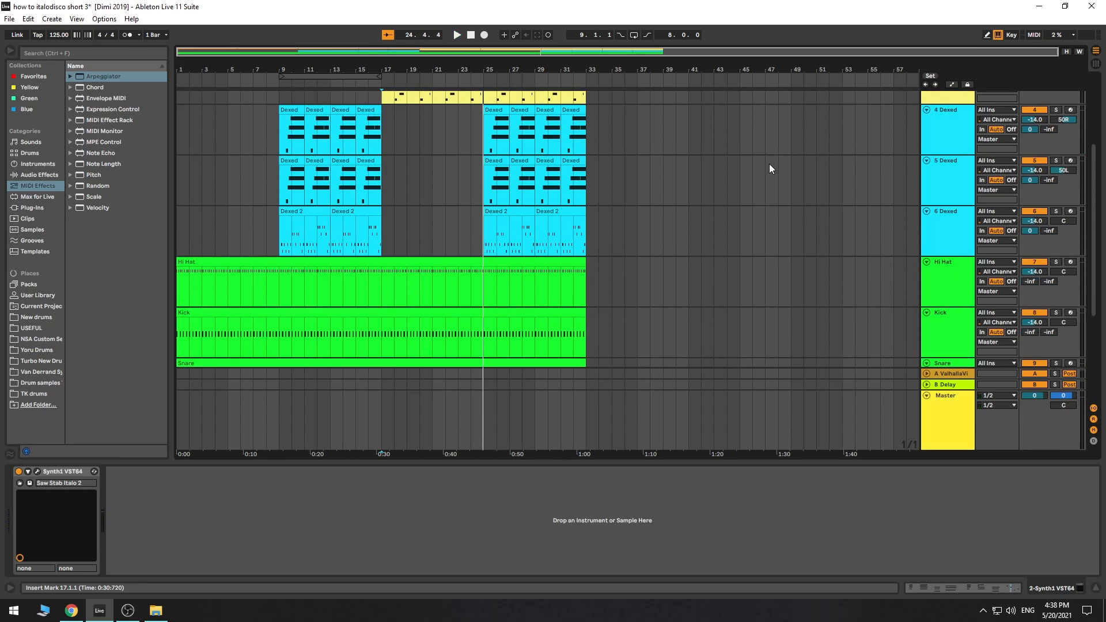